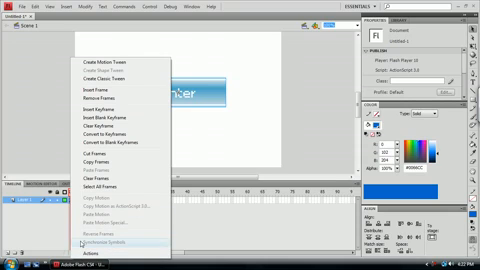
# Create a new Flash File (ActionScript 3.0) document via File > New
pyautogui.click(12, 12)
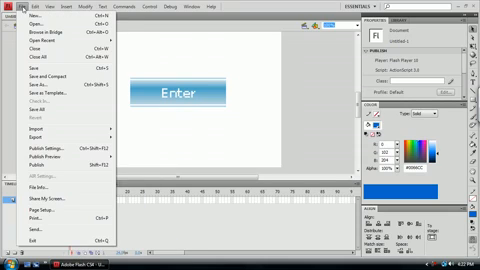
pyautogui.click(32, 18)
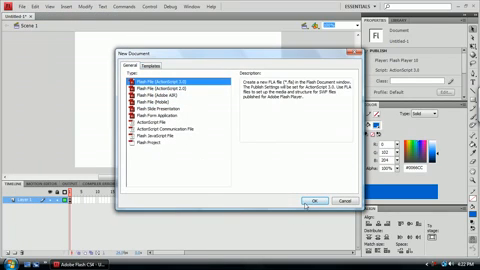
pyautogui.click(312, 200)
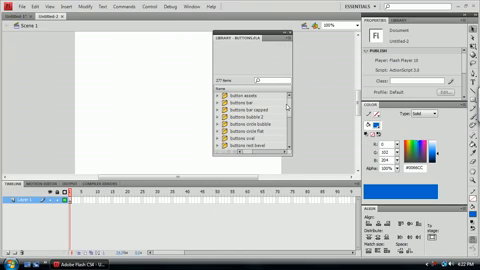
# Pick a blue rounded button from the Buttons library and place it on the stage labelled Enter
pyautogui.scroll(-3)
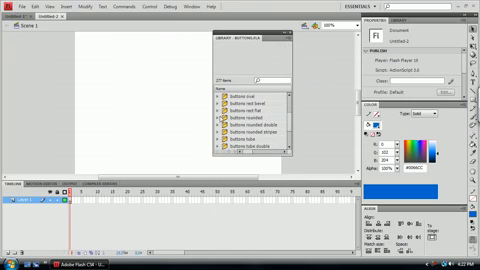
pyautogui.click(248, 128)
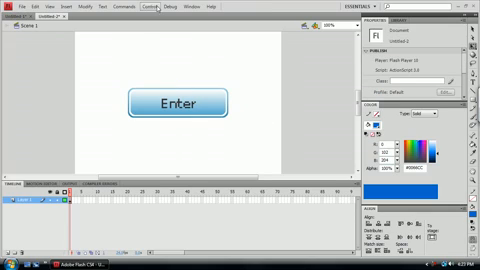
# Select the Enter button and bring up the Actions panel for its frame
pyautogui.click(190, 104)
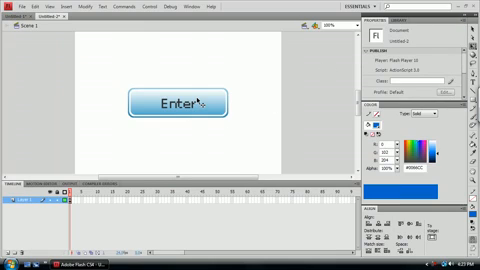
pyautogui.click(180, 104)
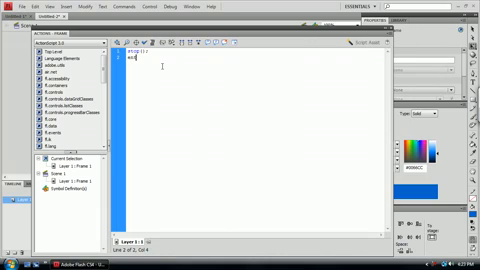
# Write enter_btn.addEventListener(MouseEvent.CLICK, ...) and start the click handler function taking an event
pyautogui.write('enter_btn')
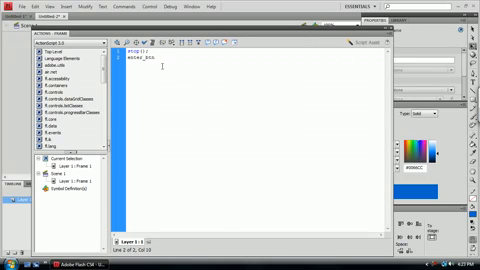
pyautogui.write('.a')
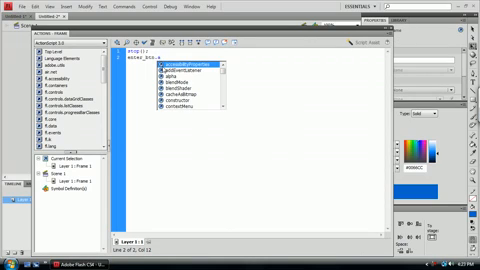
pyautogui.click(190, 64)
pyautogui.write('function mouseClick')
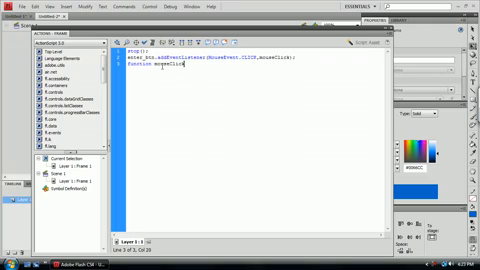
pyautogui.write('event')
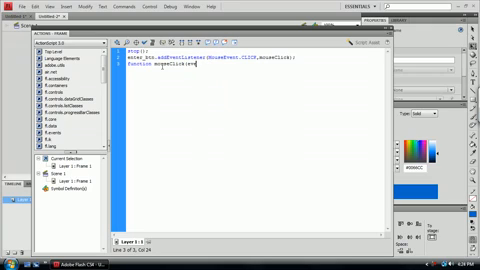
pyautogui.write('MouseEvent):void')
pyautogui.write('var request')
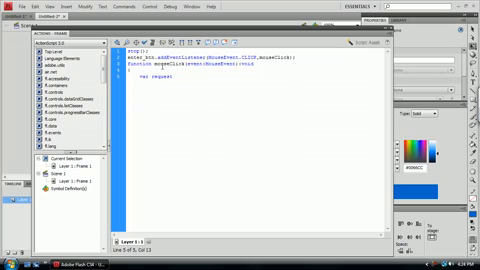
pyautogui.write('= new UR')
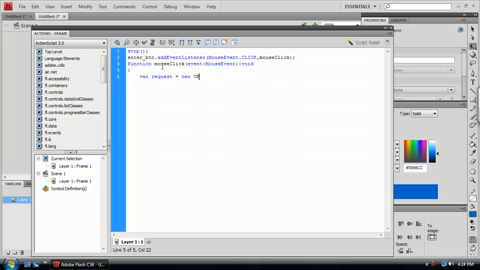
pyautogui.press('BackSpace')
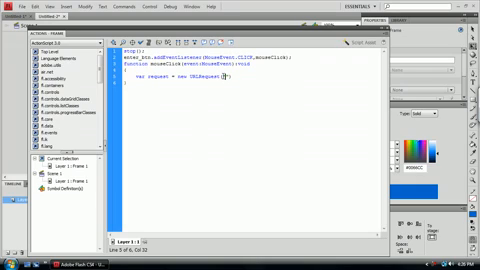
pyautogui.write('http://www.wizardsroom.com/')
pyautogui.write('to')
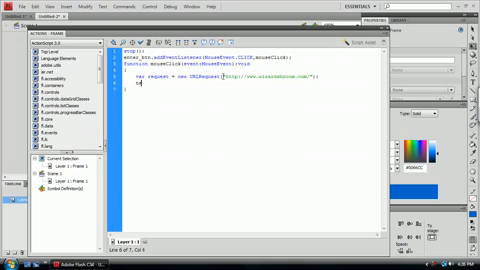
pyautogui.write('navigate')
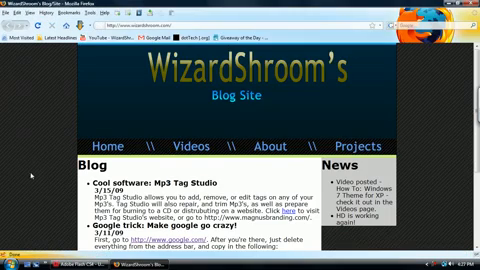
# Scroll down the WizardShroom blog page opened by the Enter button in Firefox
pyautogui.scroll(-3)
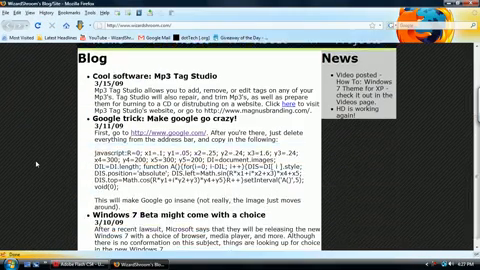